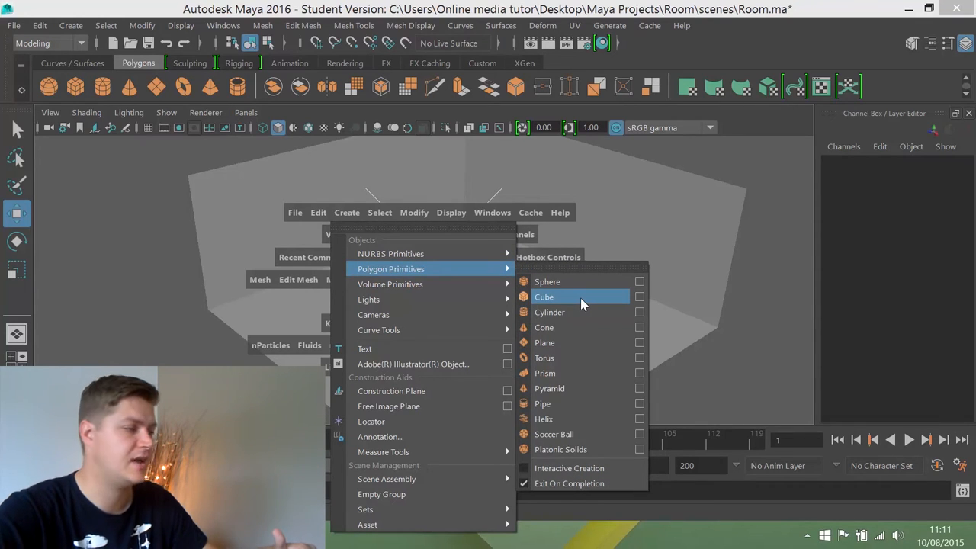
Create a new polygon cube, pCube1, in the room scene via Create > Polygon Primitives.
left_click(543, 296)
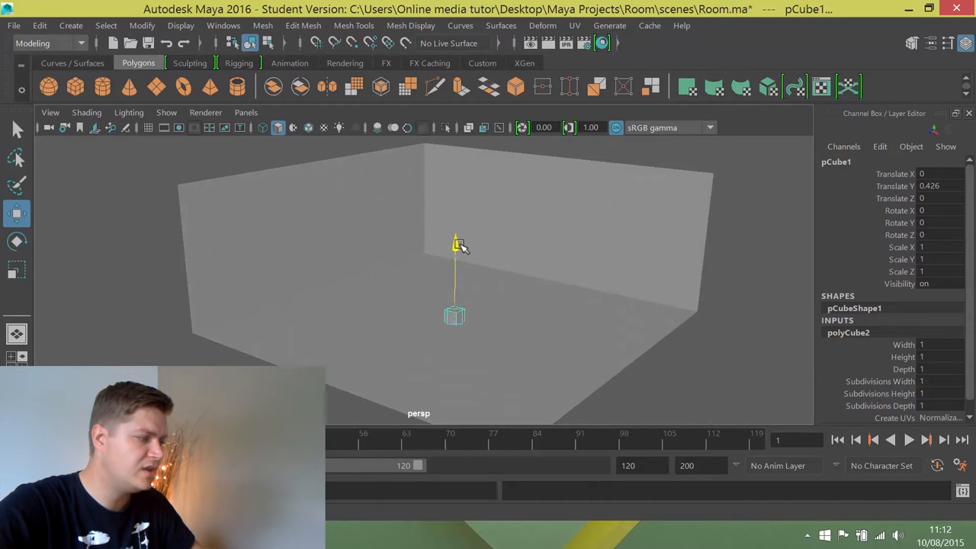